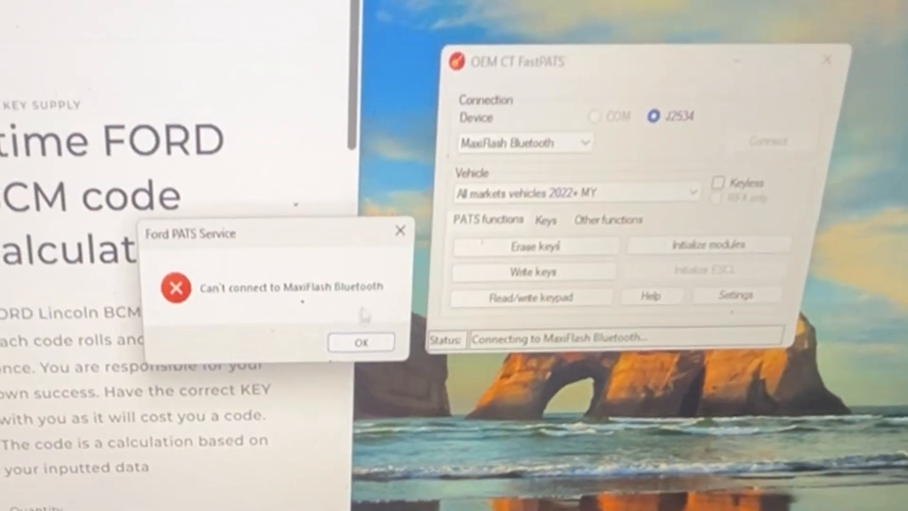
- Dismiss the MaxiFlash Bluetooth error and connect to the V200 J2534 interface instead
click(361, 341)
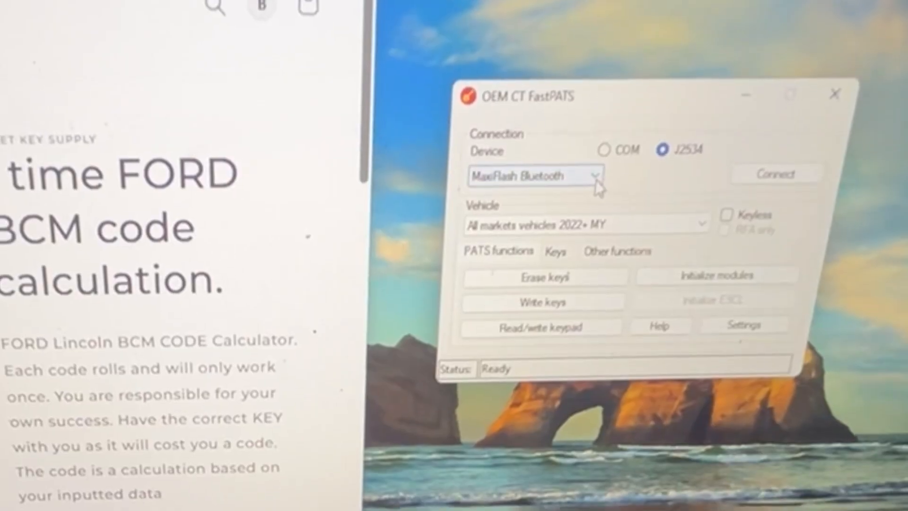
click(594, 176)
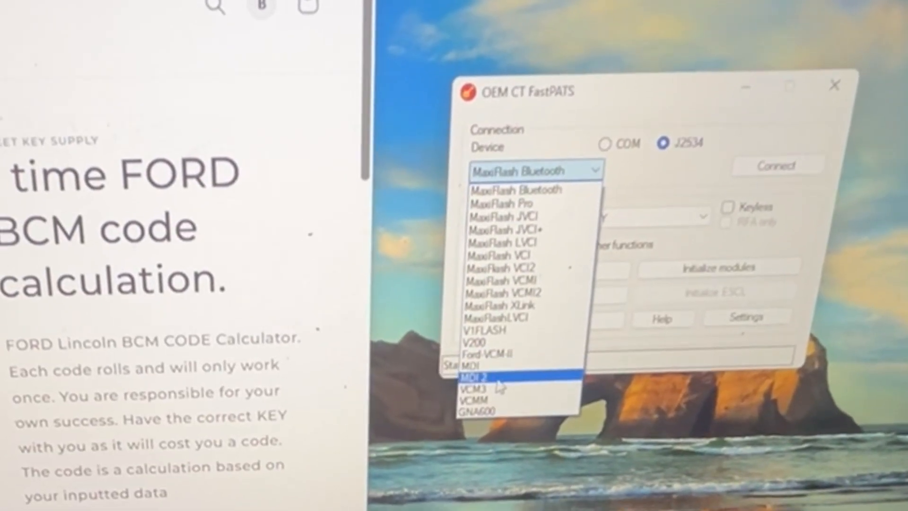
click(476, 343)
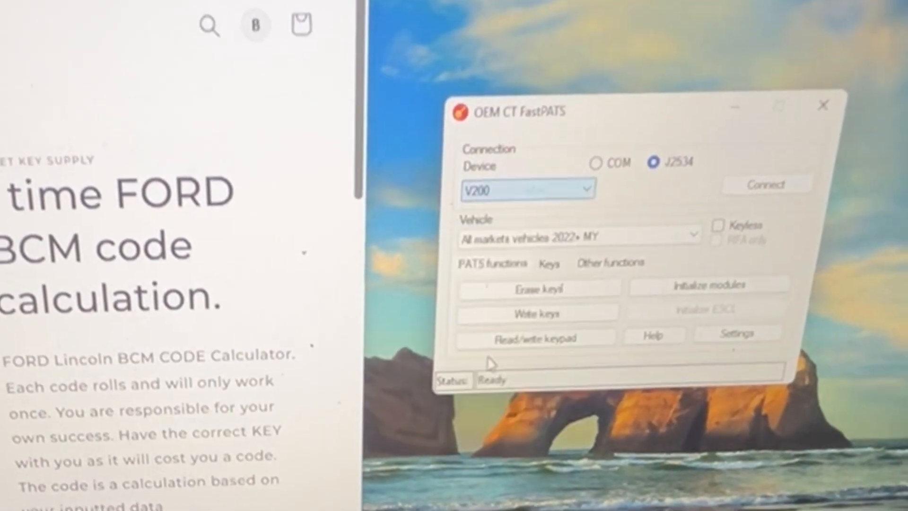
click(767, 184)
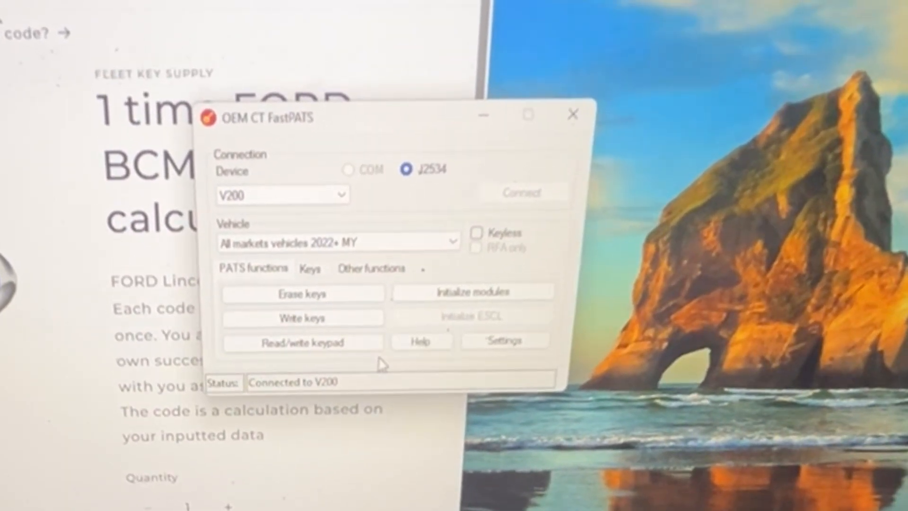
mouse_move(301, 334)
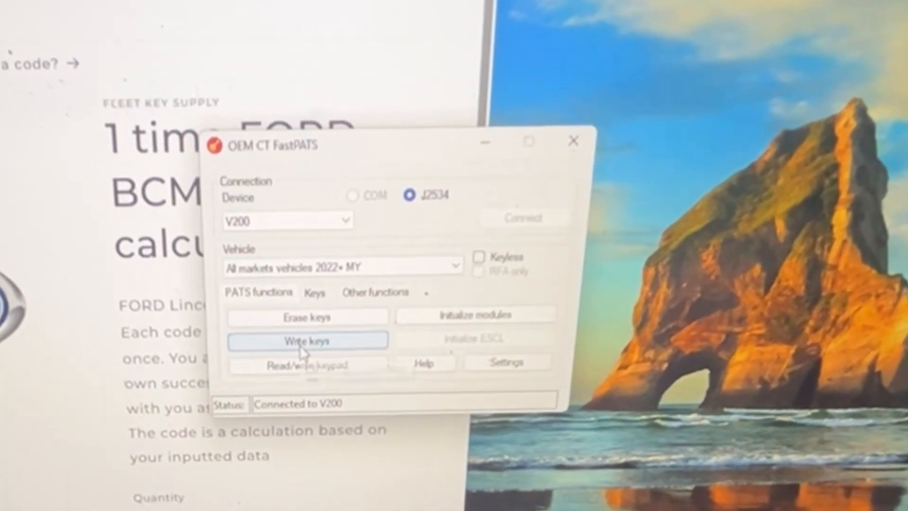
- Start Write keys so the manual incode dialog displays the vehicle's outcode
click(306, 340)
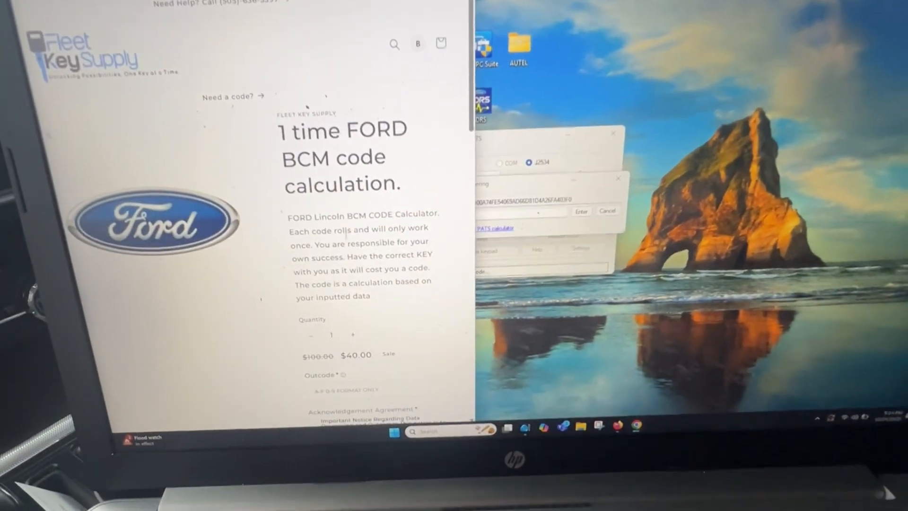
- Enter the vehicle outcode on the Ford BCM code order and add it to the cart
scroll(down, 3)
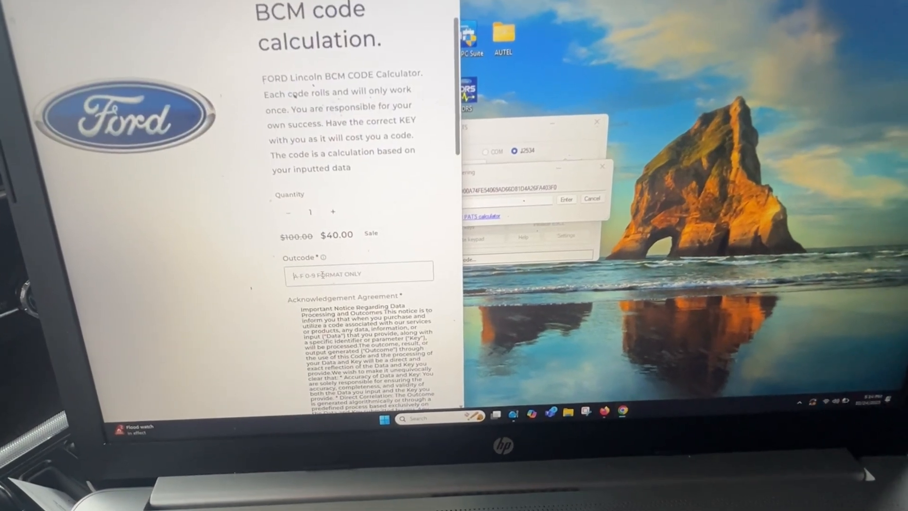
click(358, 274)
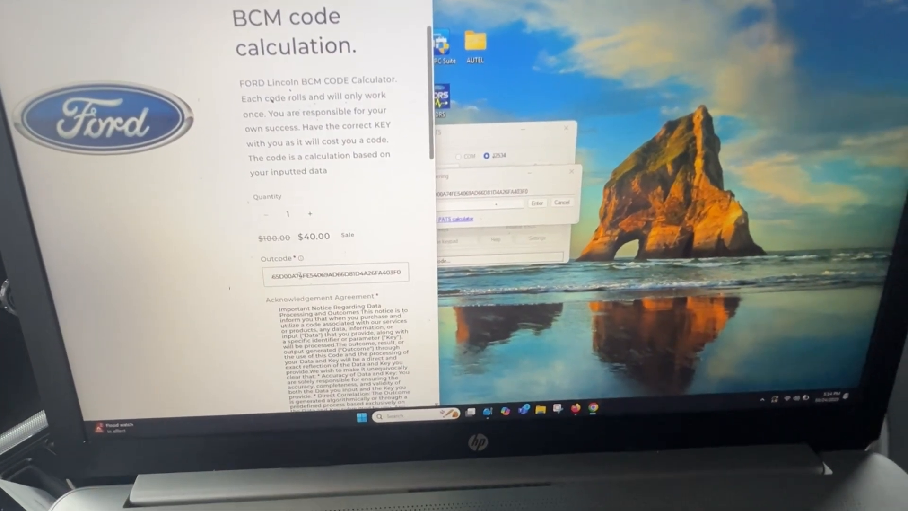
scroll(down, 3)
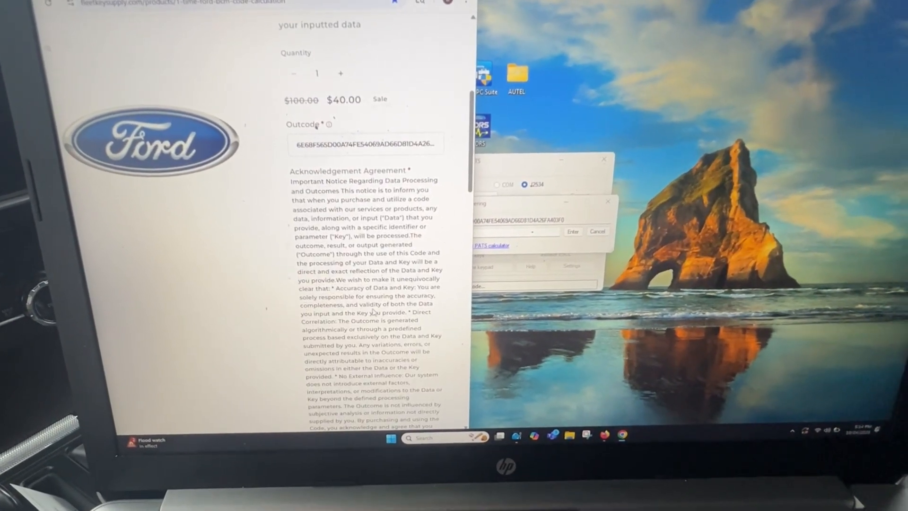
scroll(down, 3)
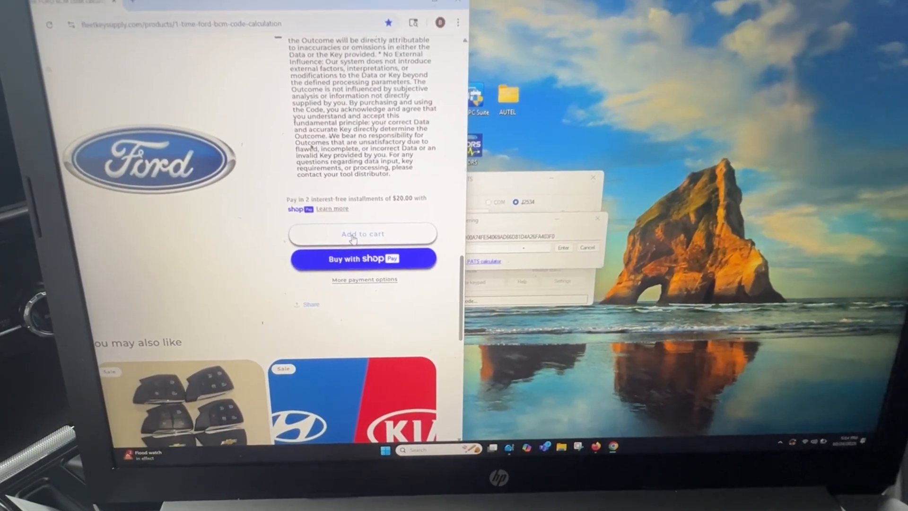
click(363, 234)
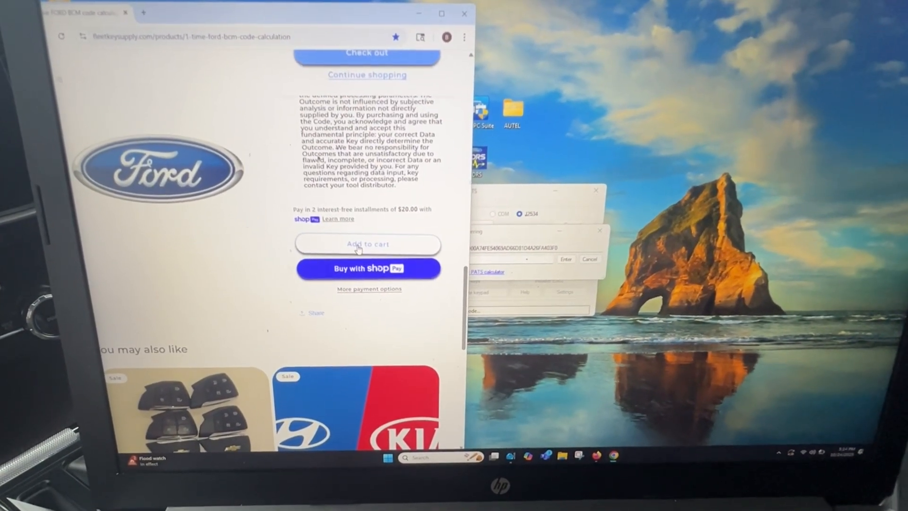
click(367, 243)
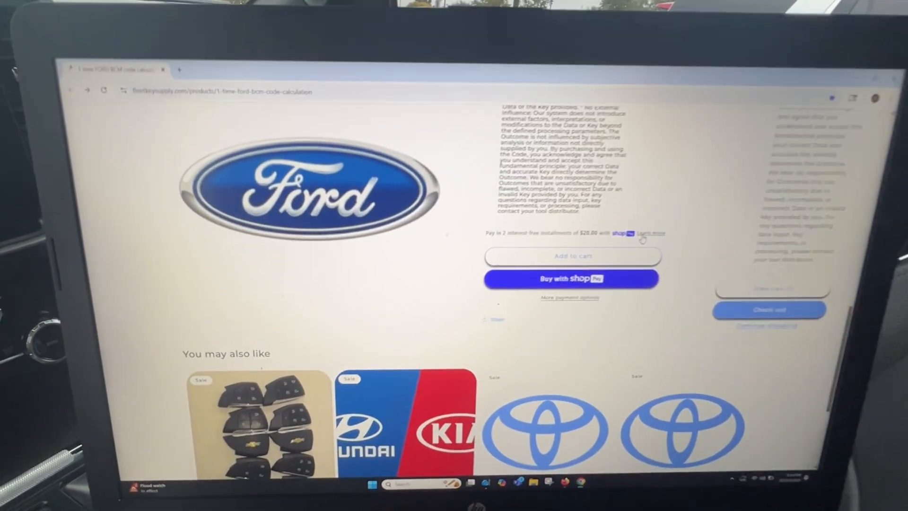
- Accept the acknowledgement and proceed to checkout for the one-time code purchase
scroll(up, 3)
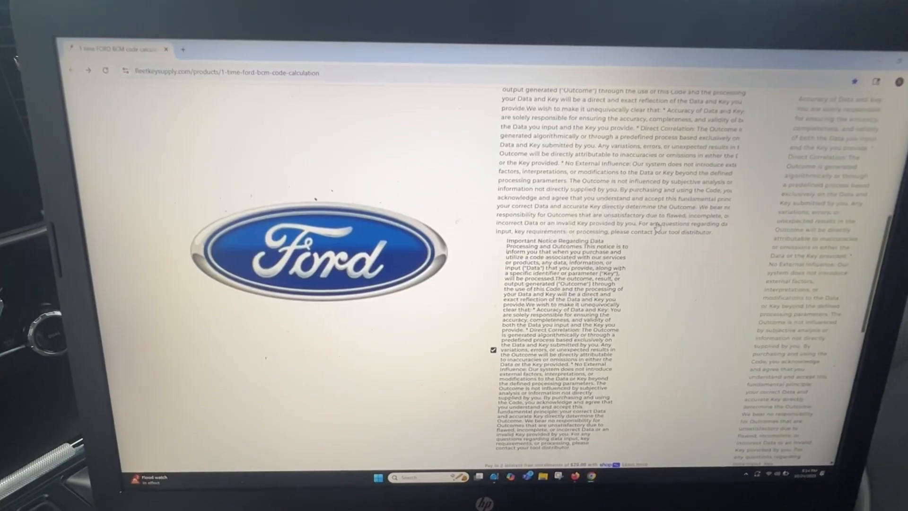
scroll(down, 3)
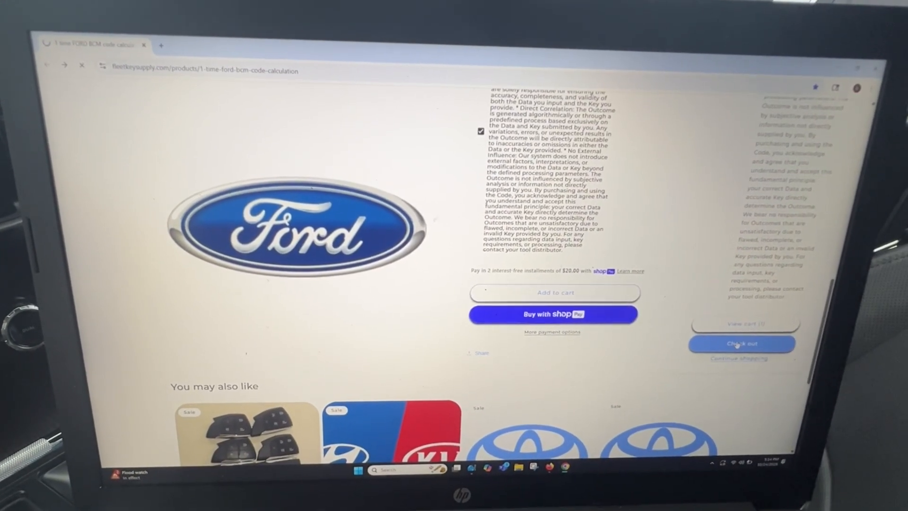
click(744, 344)
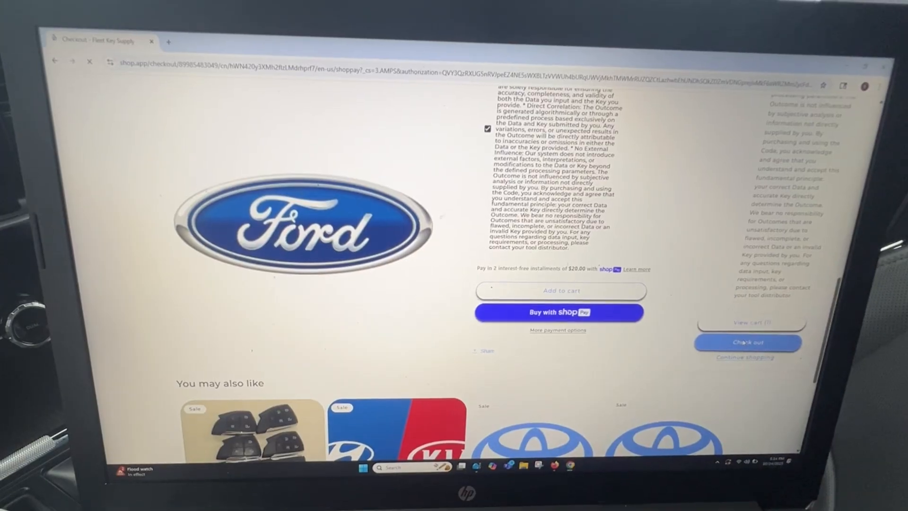
click(55, 61)
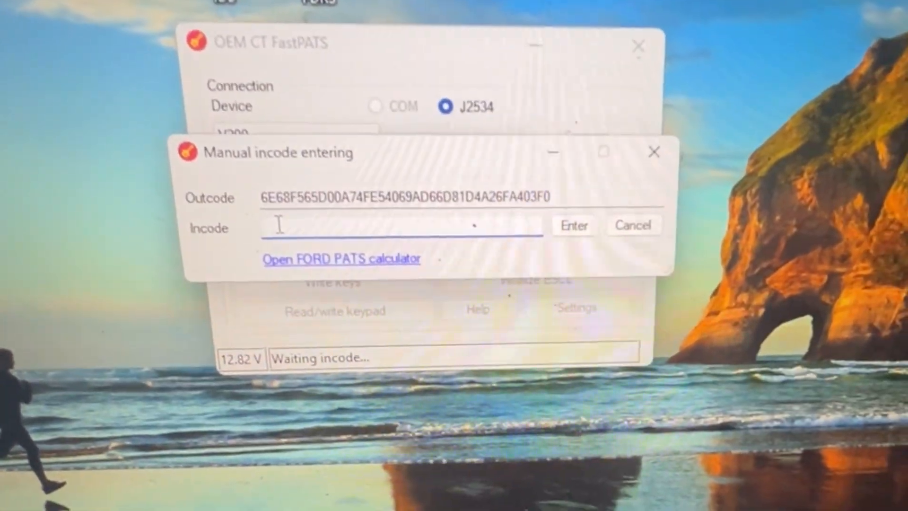
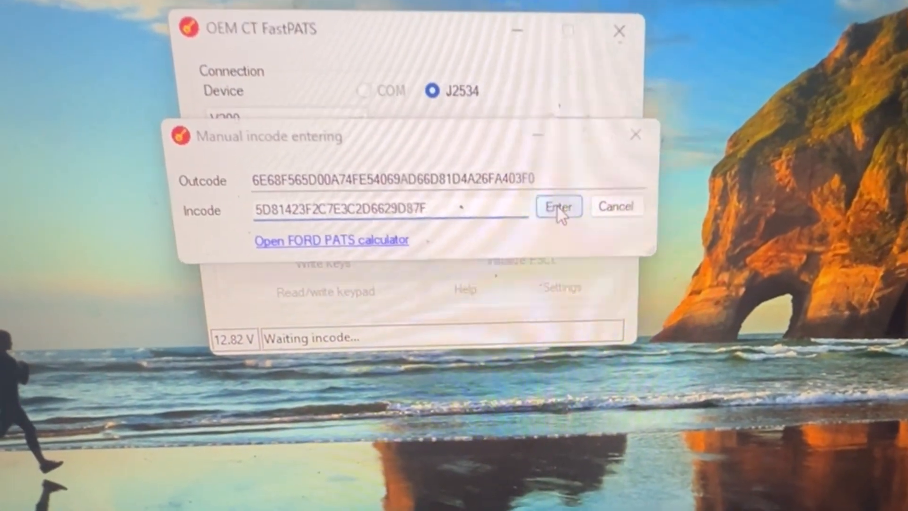
click(558, 206)
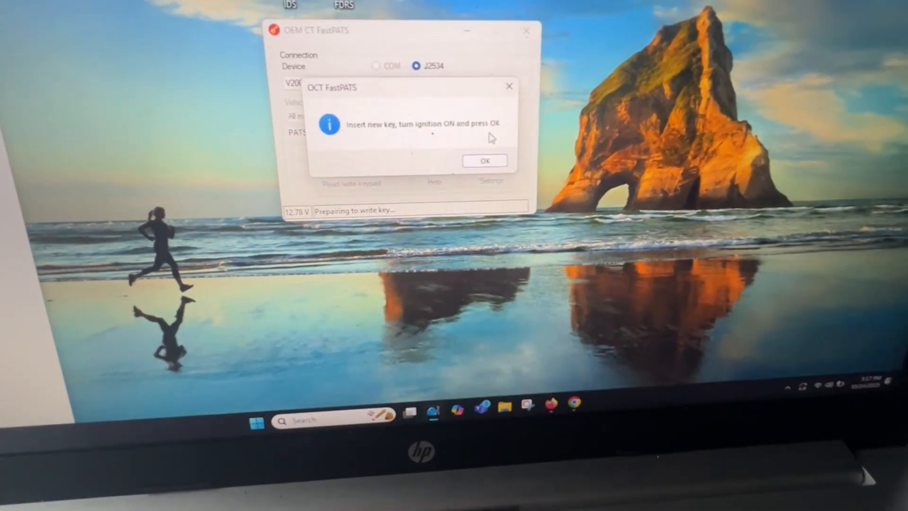